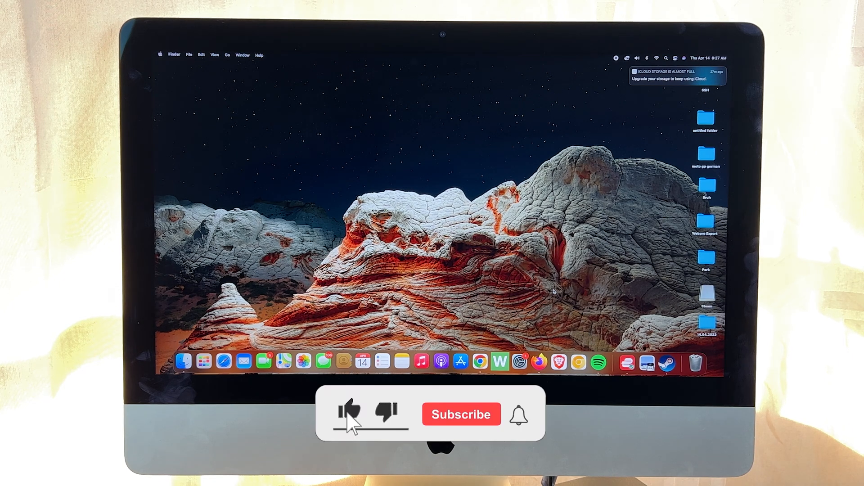
click(460, 414)
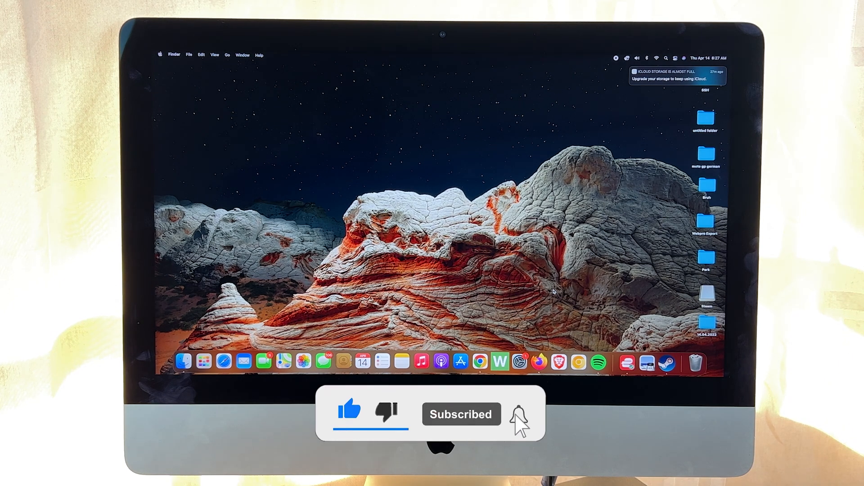